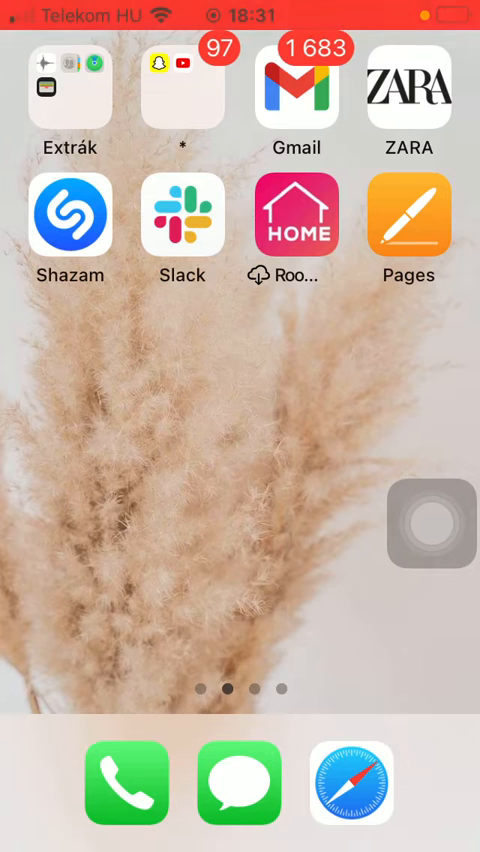
# - Launch the Pages app from the iOS Home Screen
pyautogui.click(408, 213)
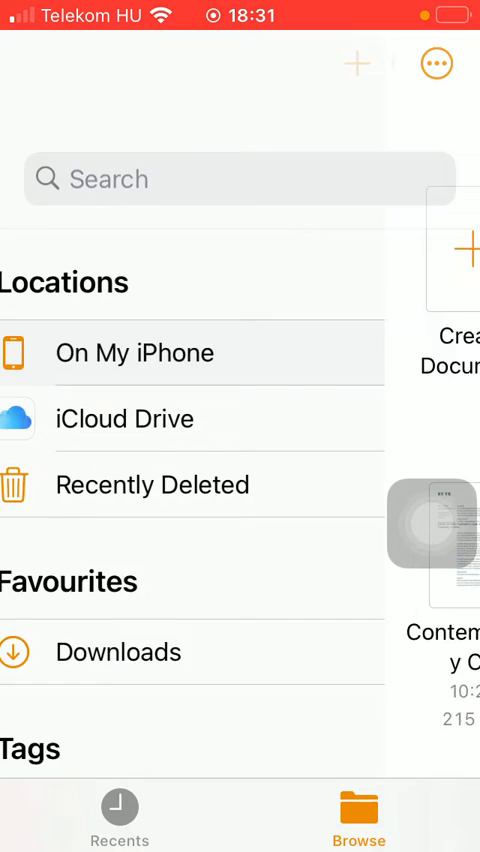
# - Browse the On My iPhone location to list its five items
pyautogui.click(134, 352)
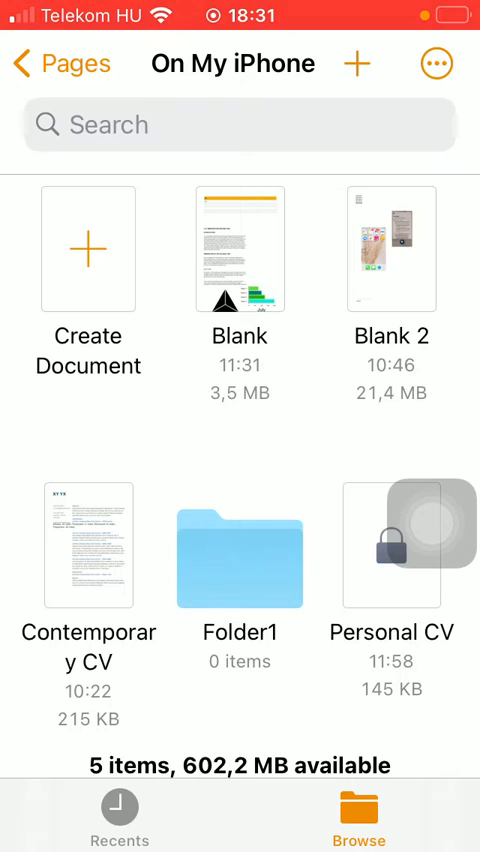
# - Duplicate the Contemporary CV document to create Contemporary CV 2
pyautogui.click(88, 545)
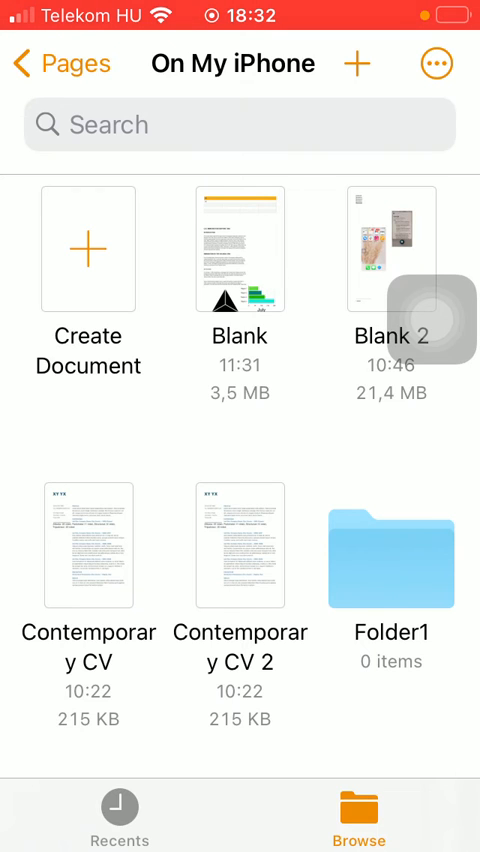
pyautogui.scroll(-3)
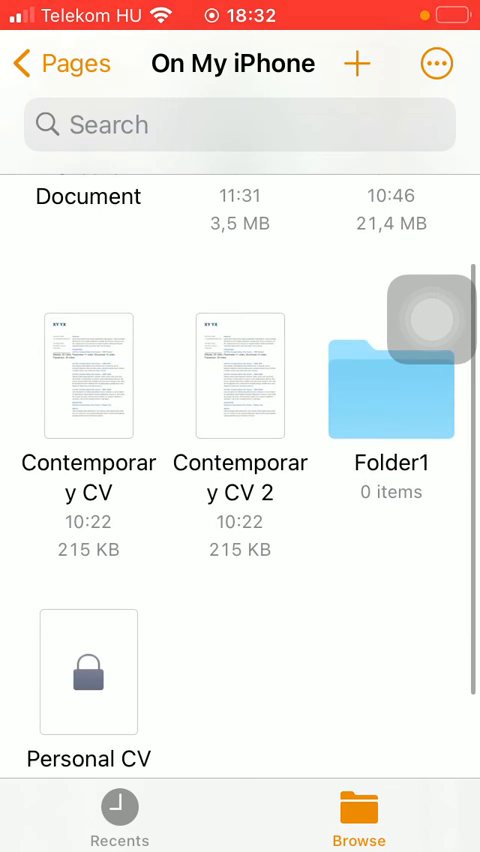